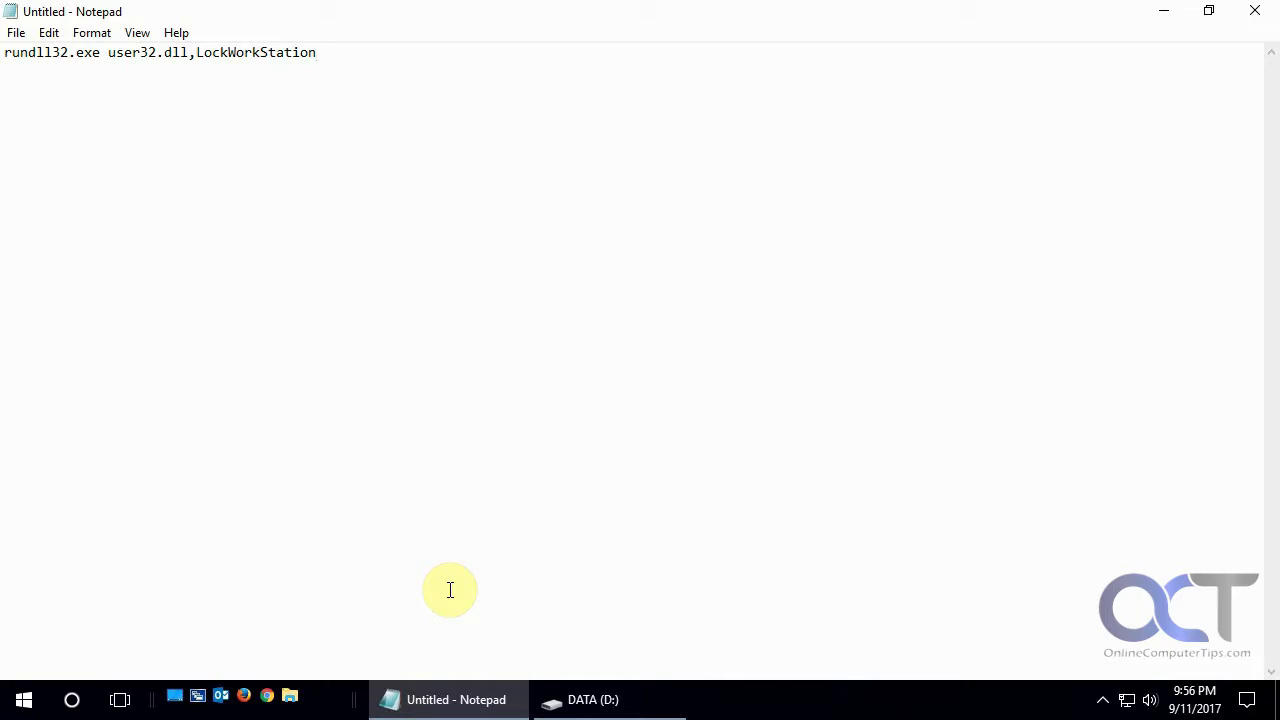
mouse_move(425, 587)
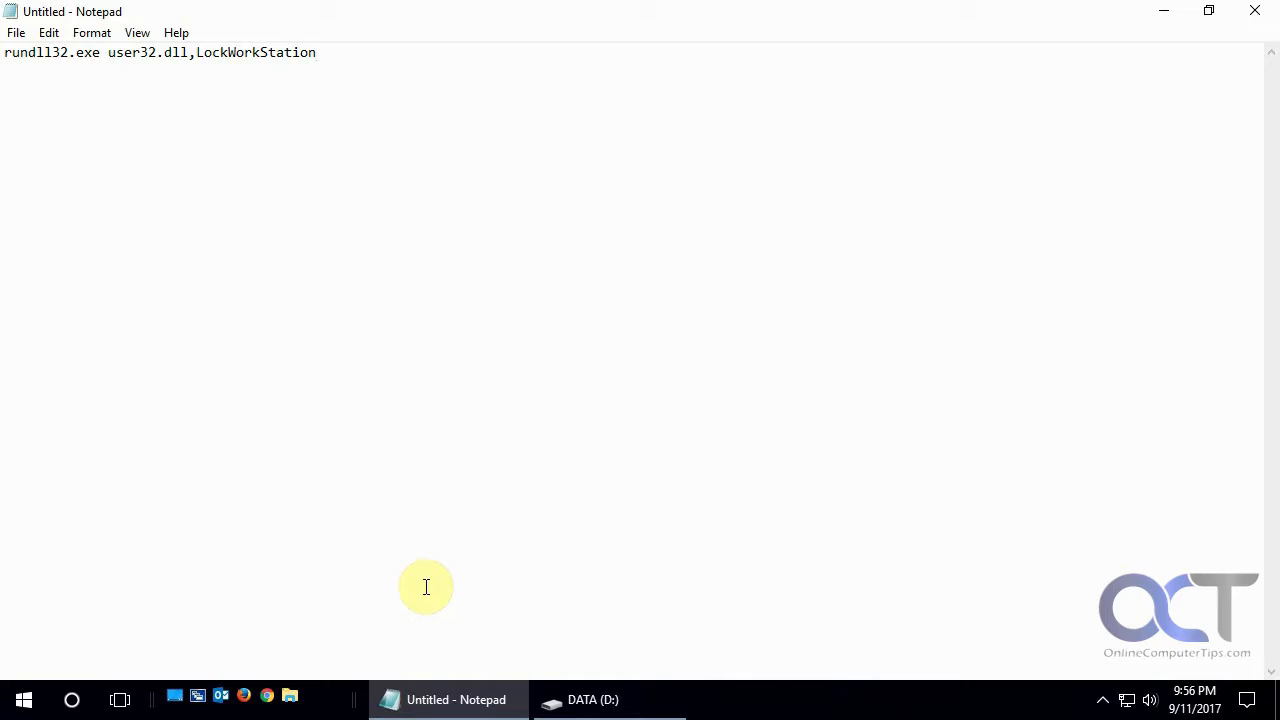
mouse_move(428, 539)
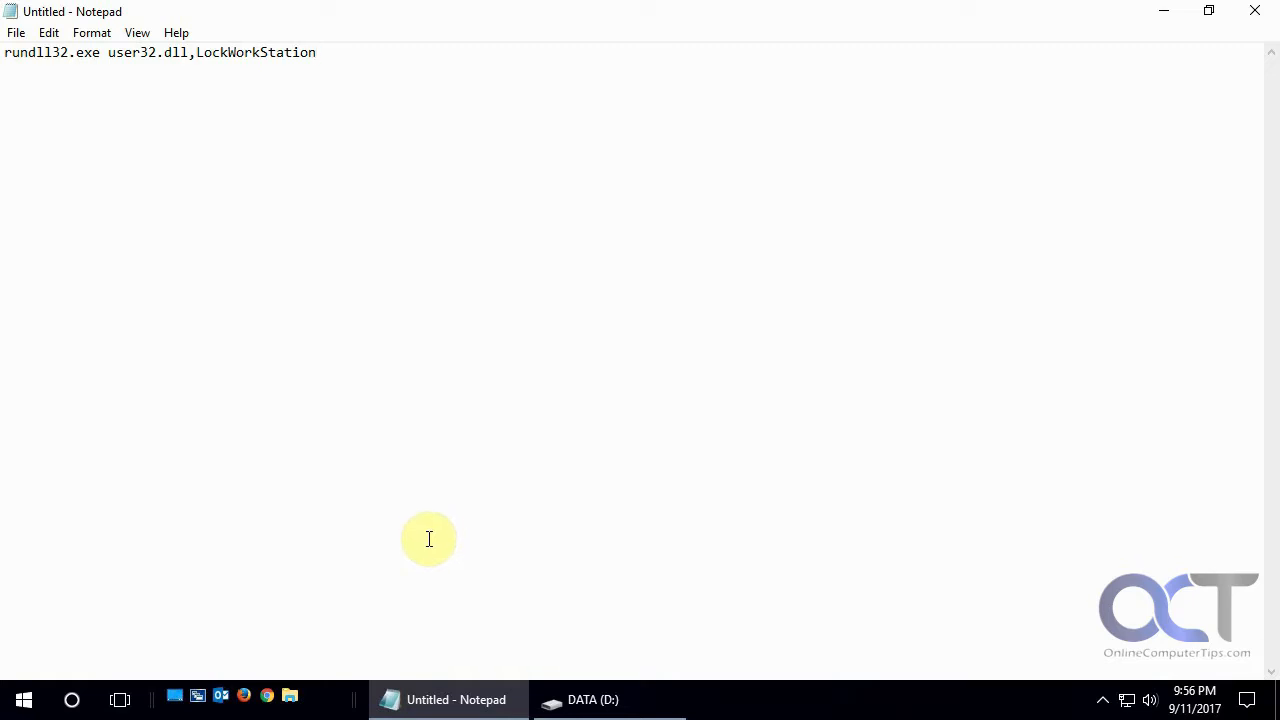
mouse_move(335, 699)
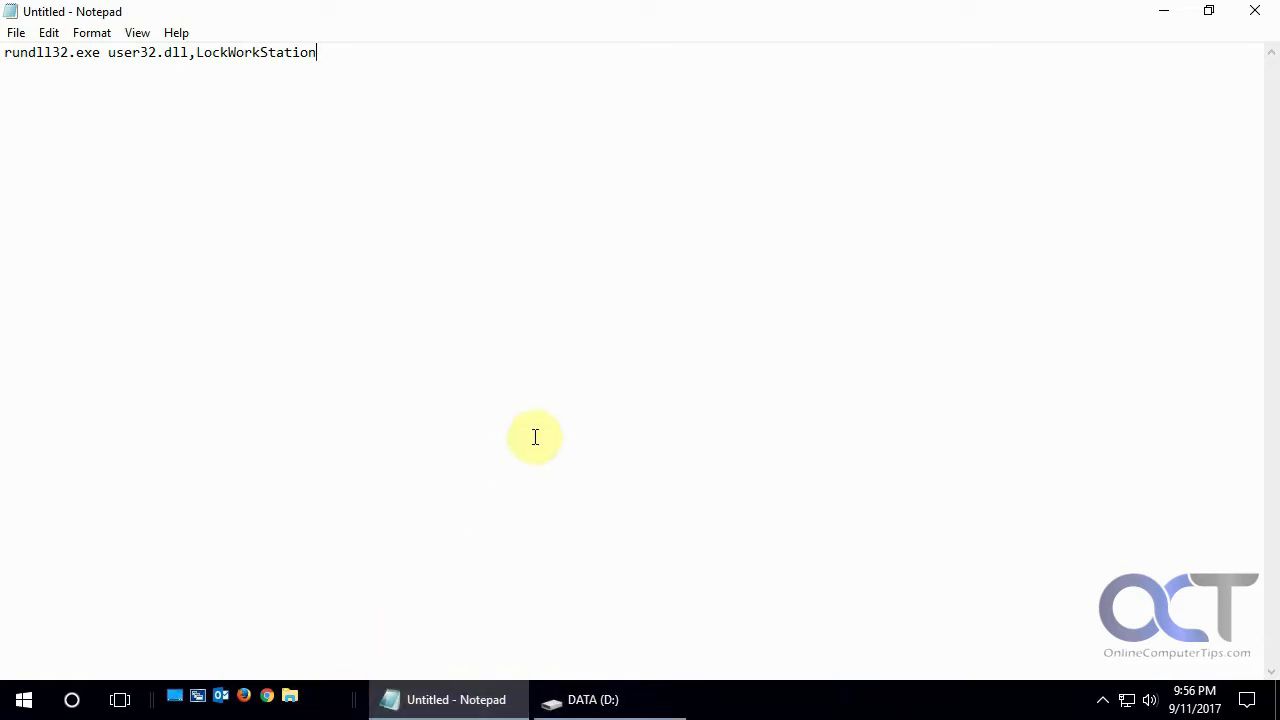
mouse_move(415, 362)
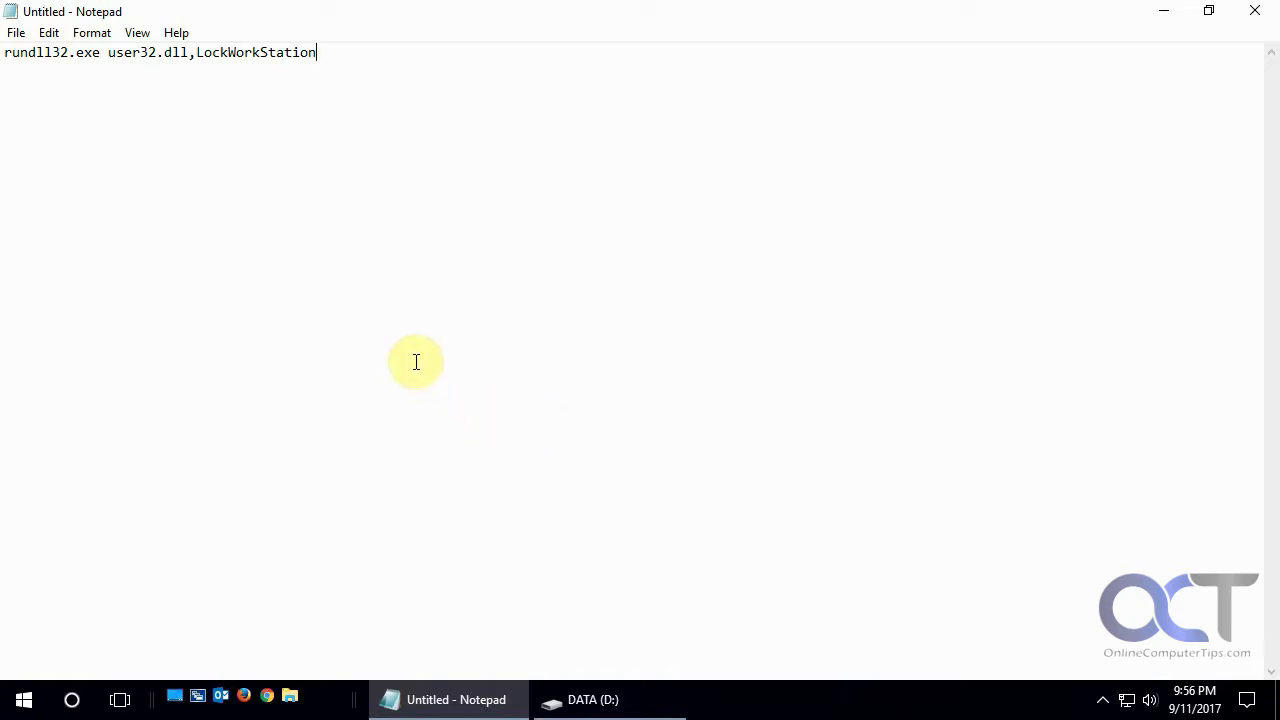
mouse_move(328, 90)
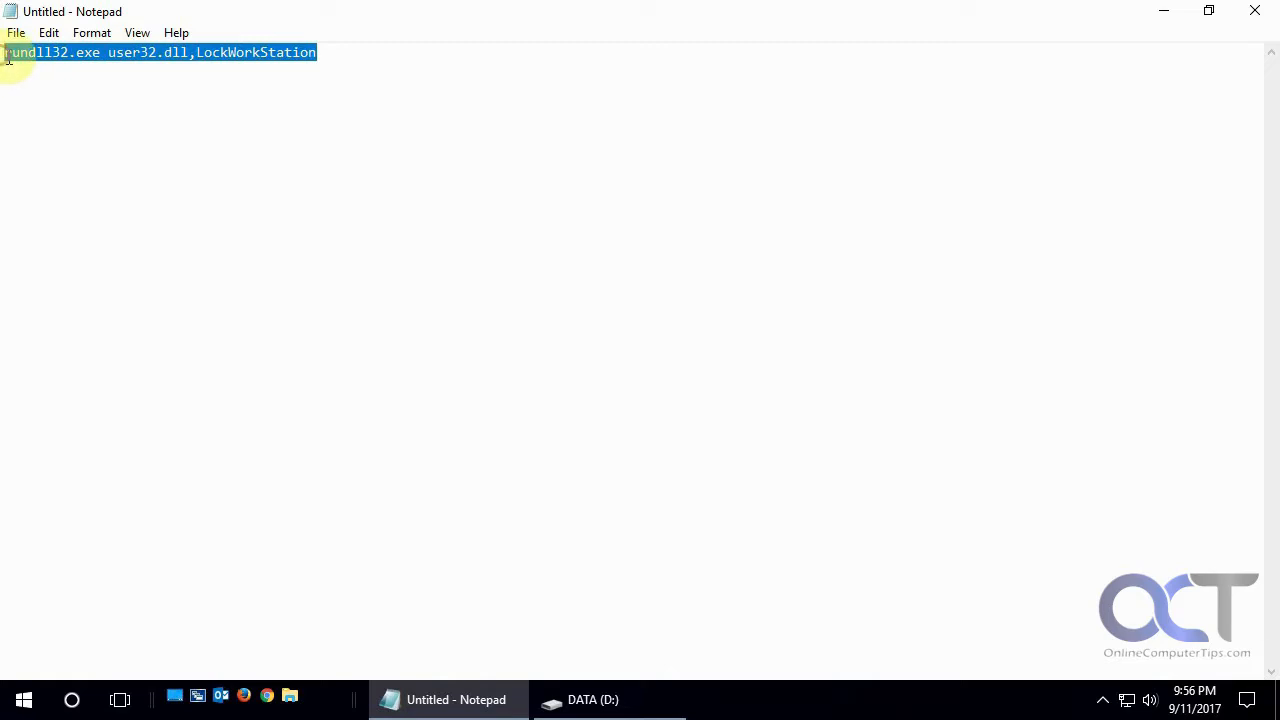
mouse_move(249, 298)
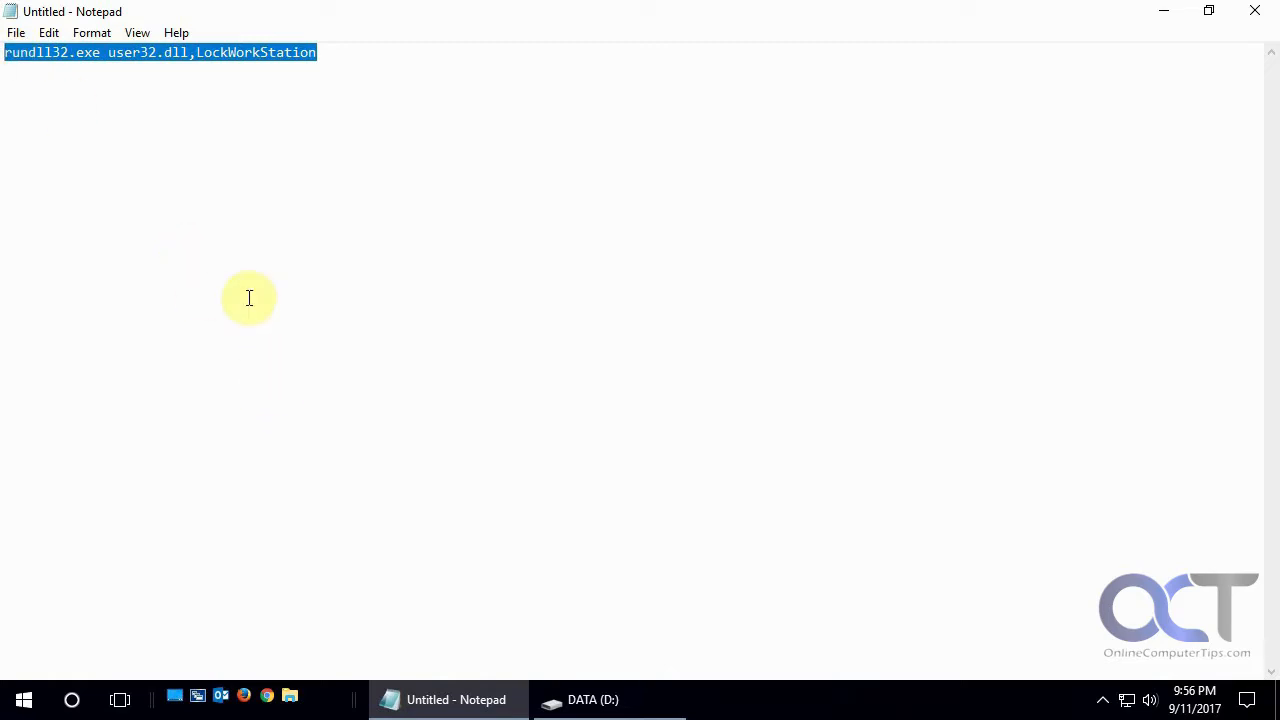
mouse_move(760, 638)
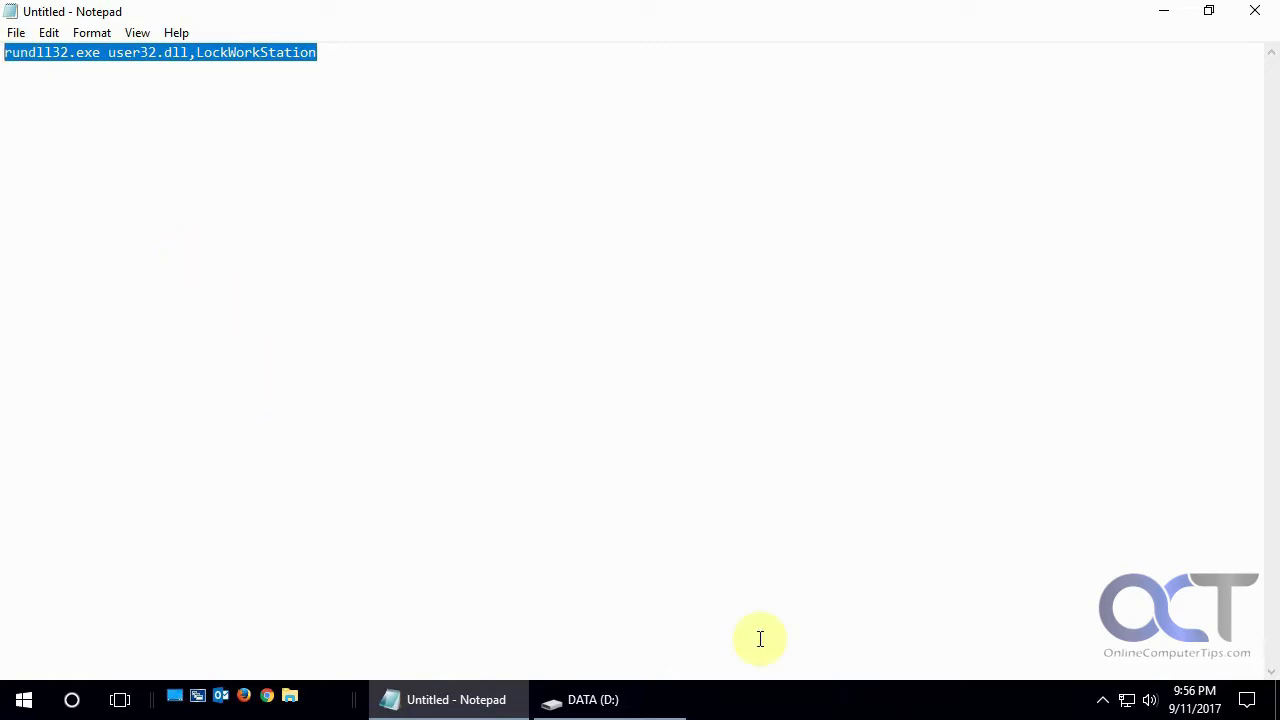
- Switch to the DATA (D:) drive window in File Explorer
click(593, 699)
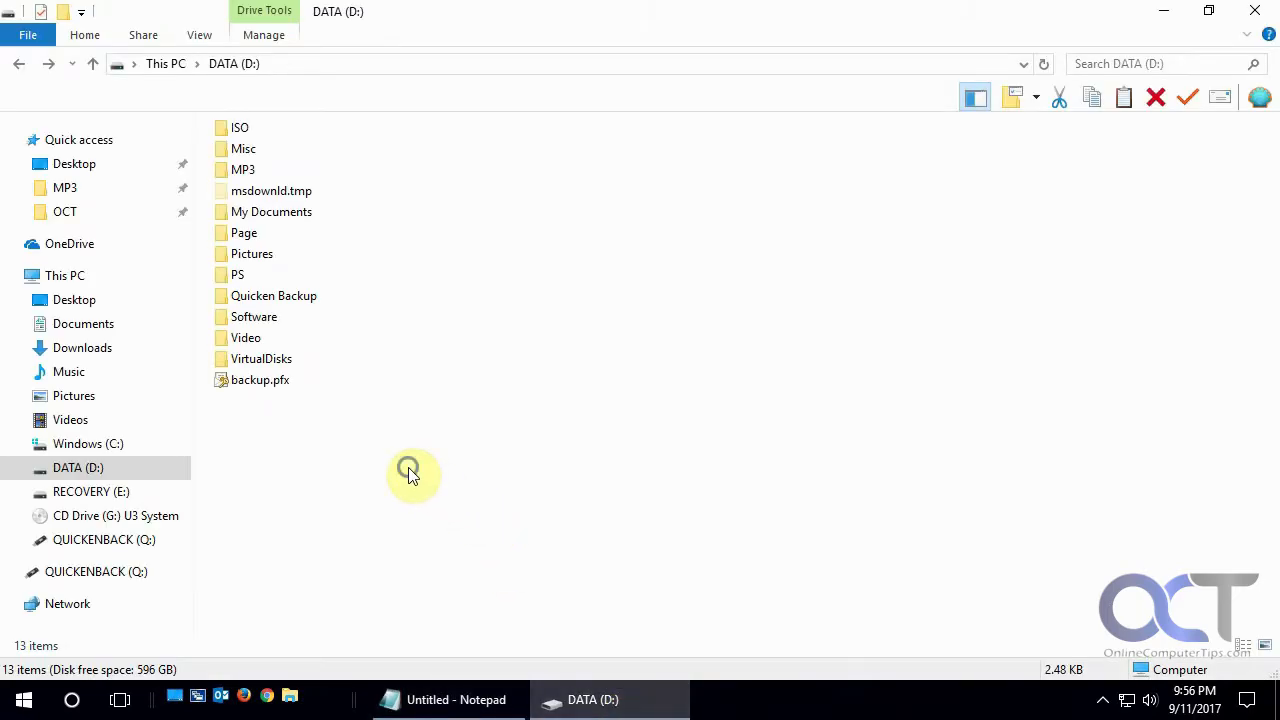
- Create a 'Lock Workstation' shortcut on D: targeting rundll32.exe user32.dll,LockWorkStation
right_click(410, 473)
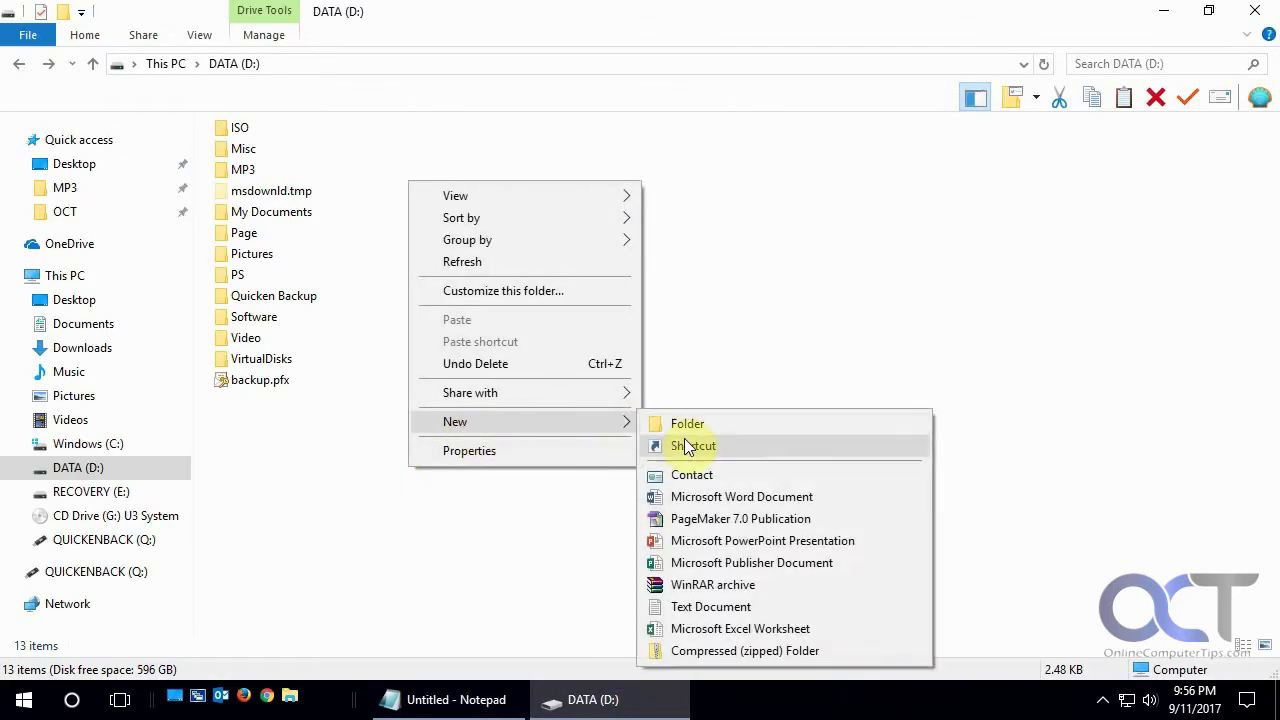
click(693, 445)
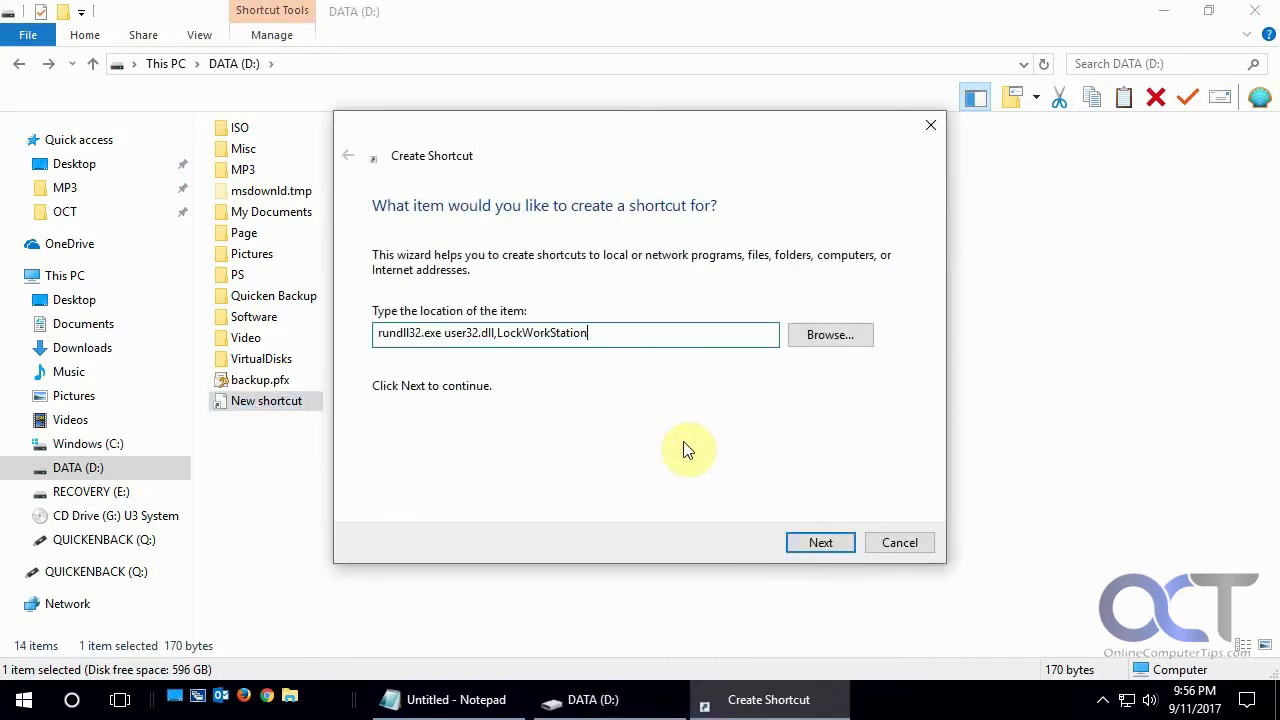
click(820, 542)
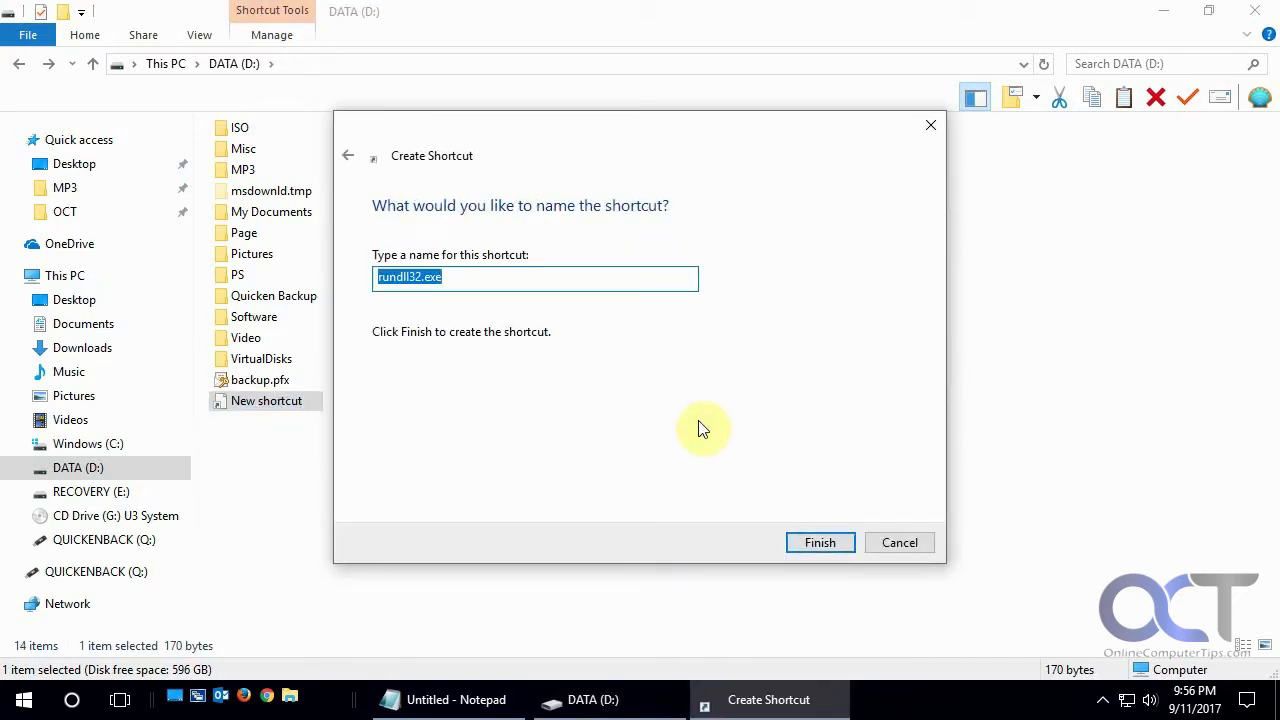
text(Lock)
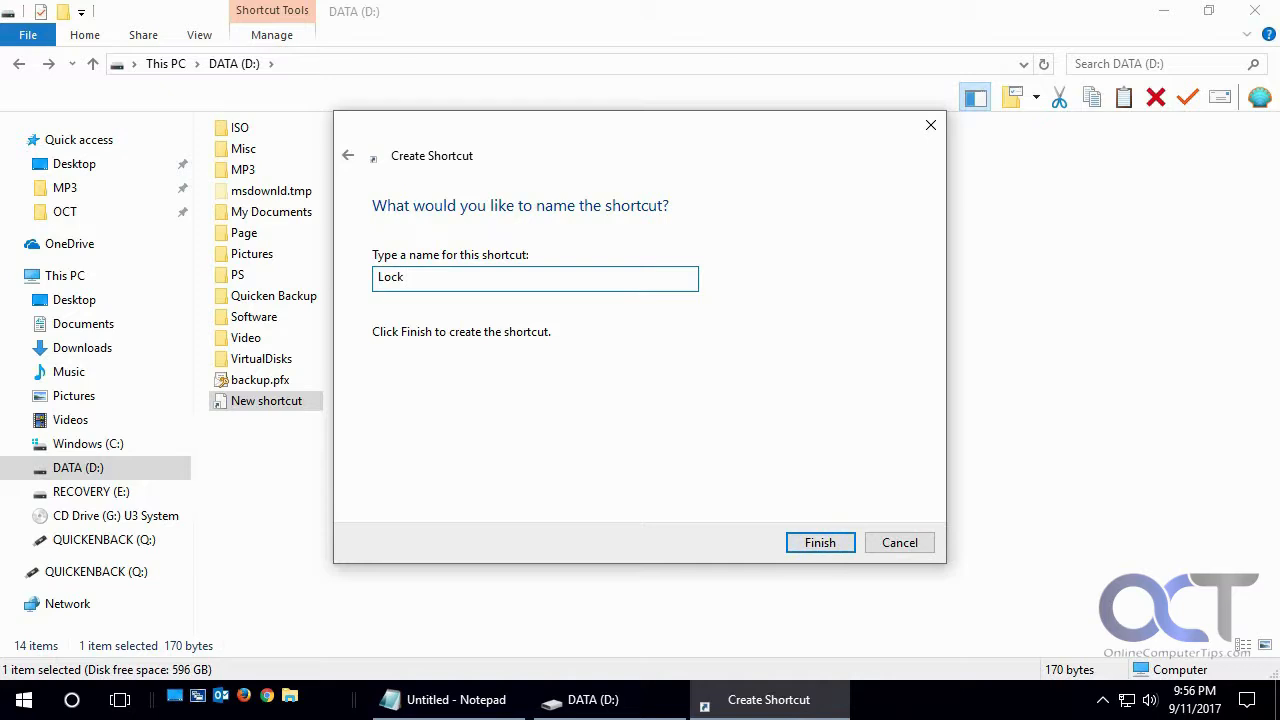
text(Workstation)
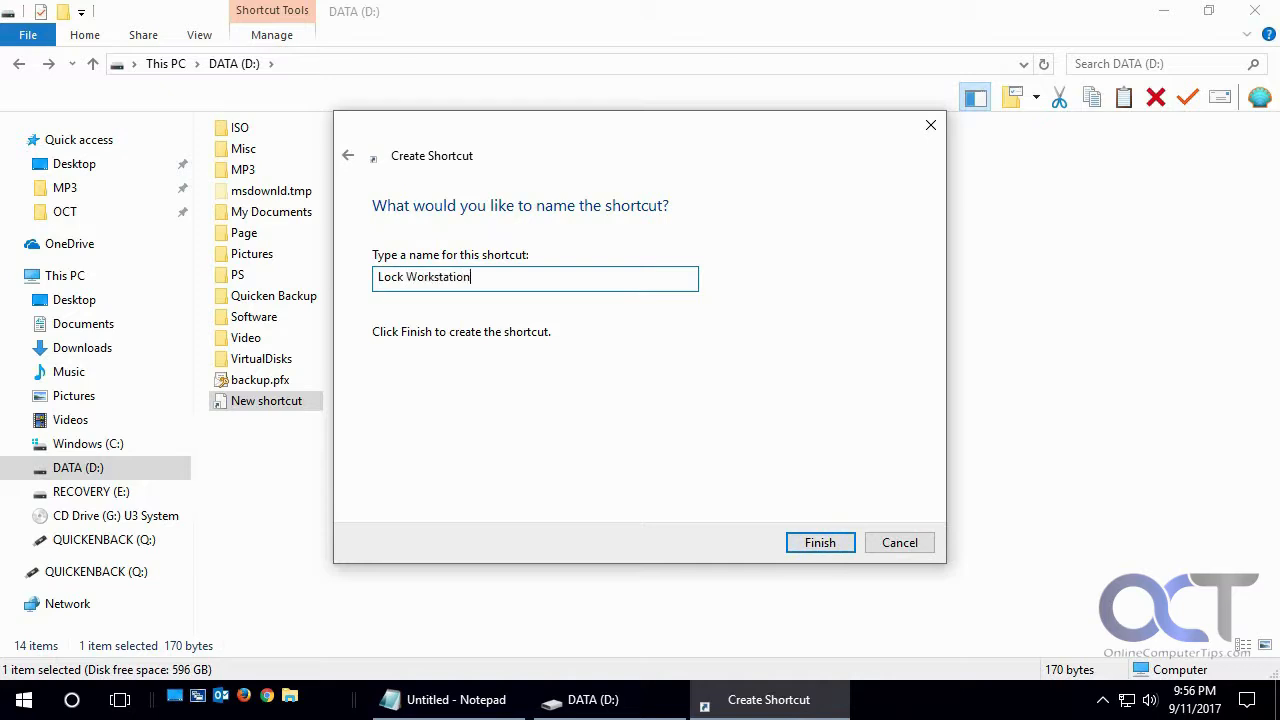
click(819, 542)
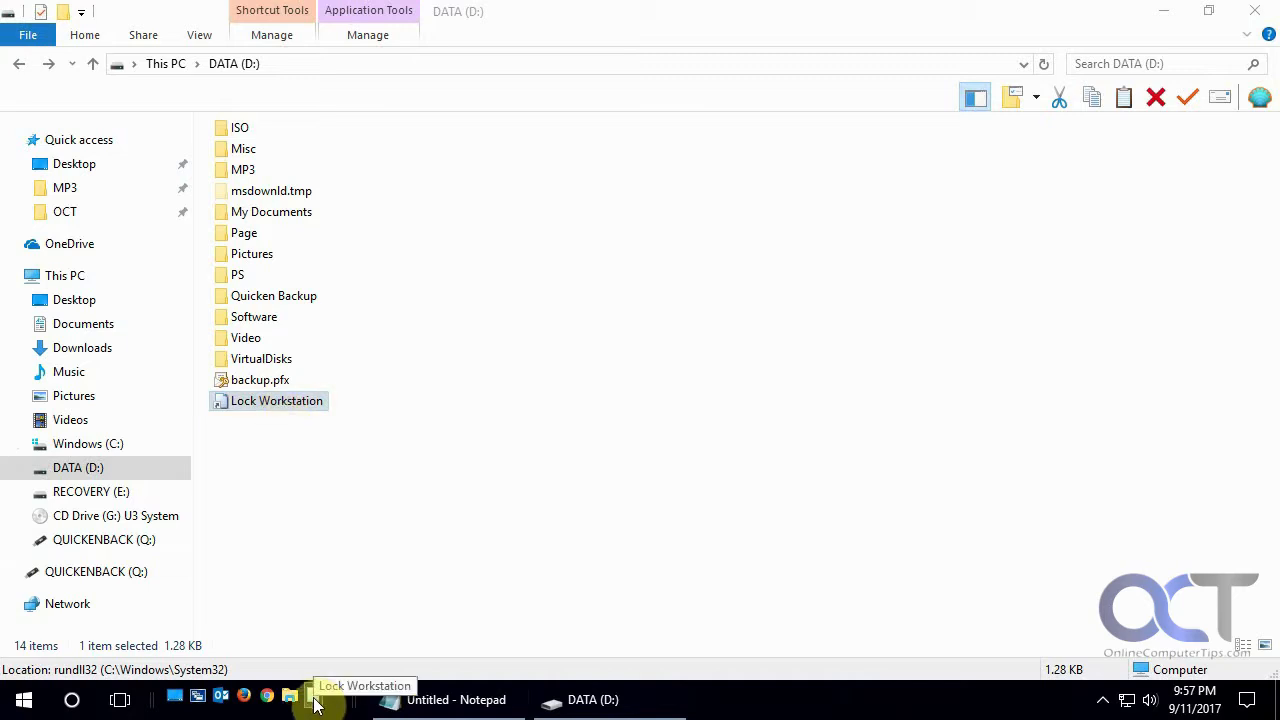
- Bring up the context menu for the Lock Workstation shortcut
right_click(276, 400)
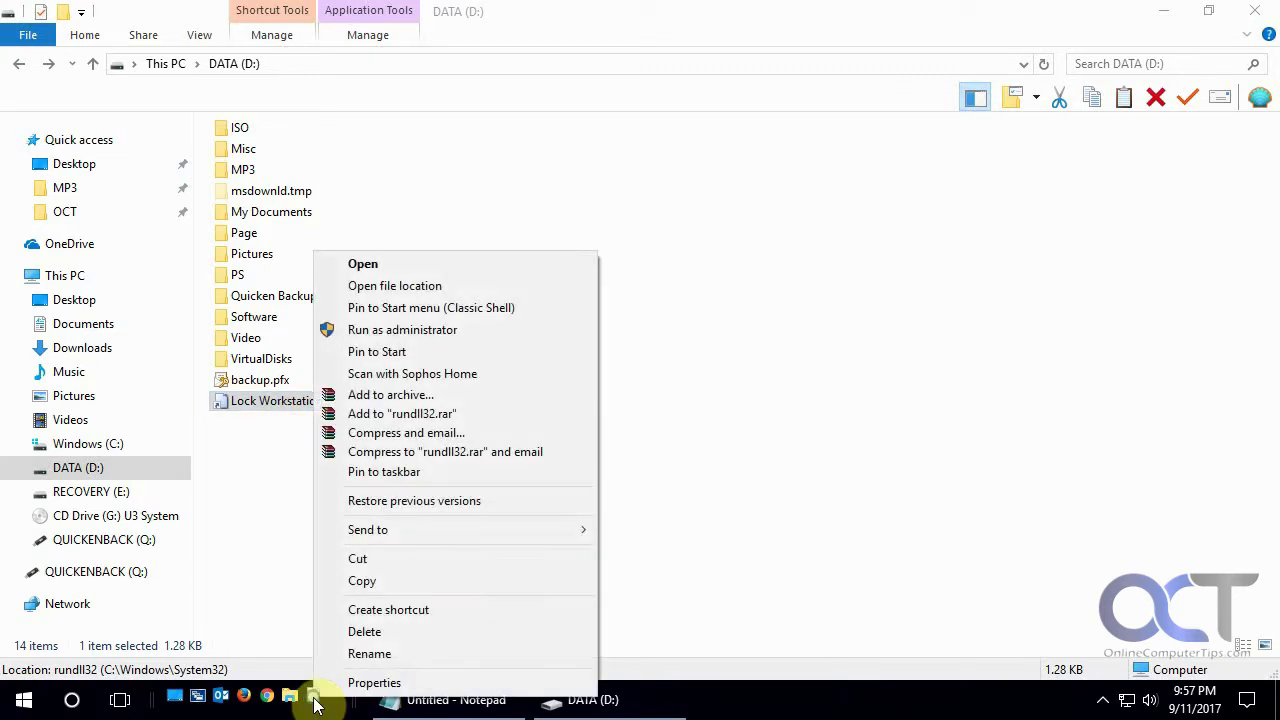
- From the shortcut's Properties, open Change Icon and browse System32 for icon files
click(374, 682)
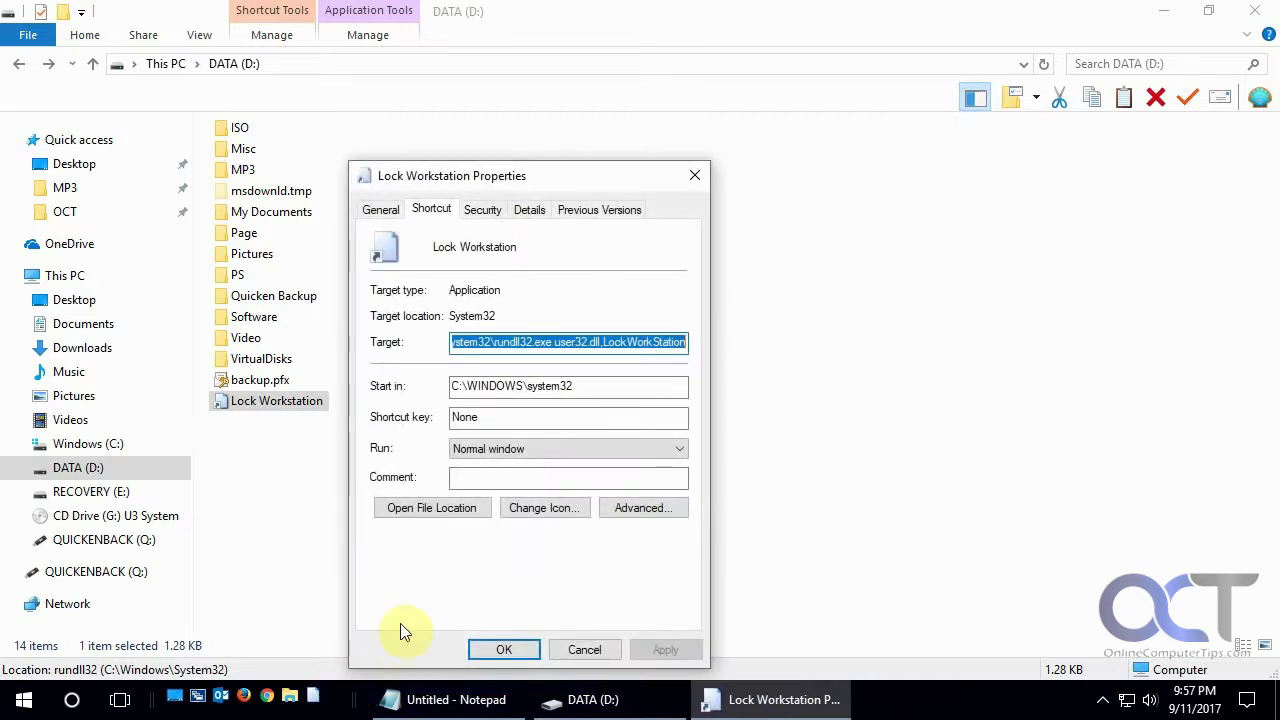
click(544, 507)
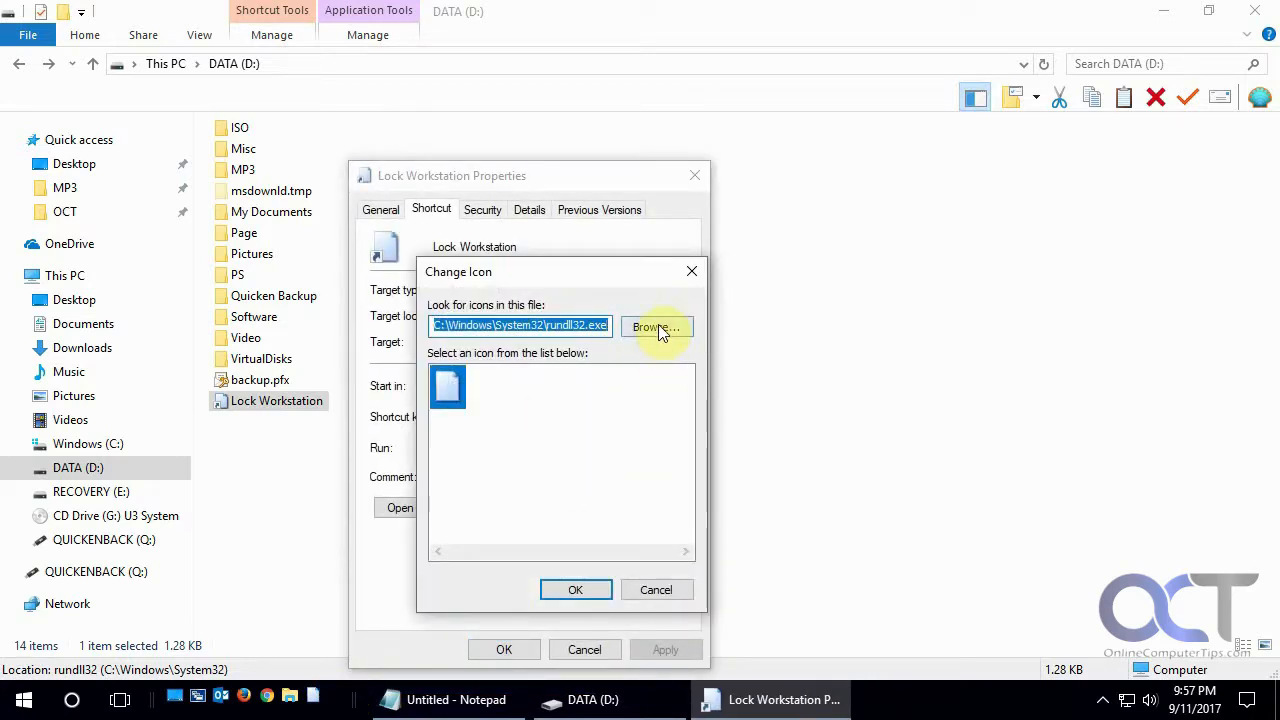
click(656, 327)
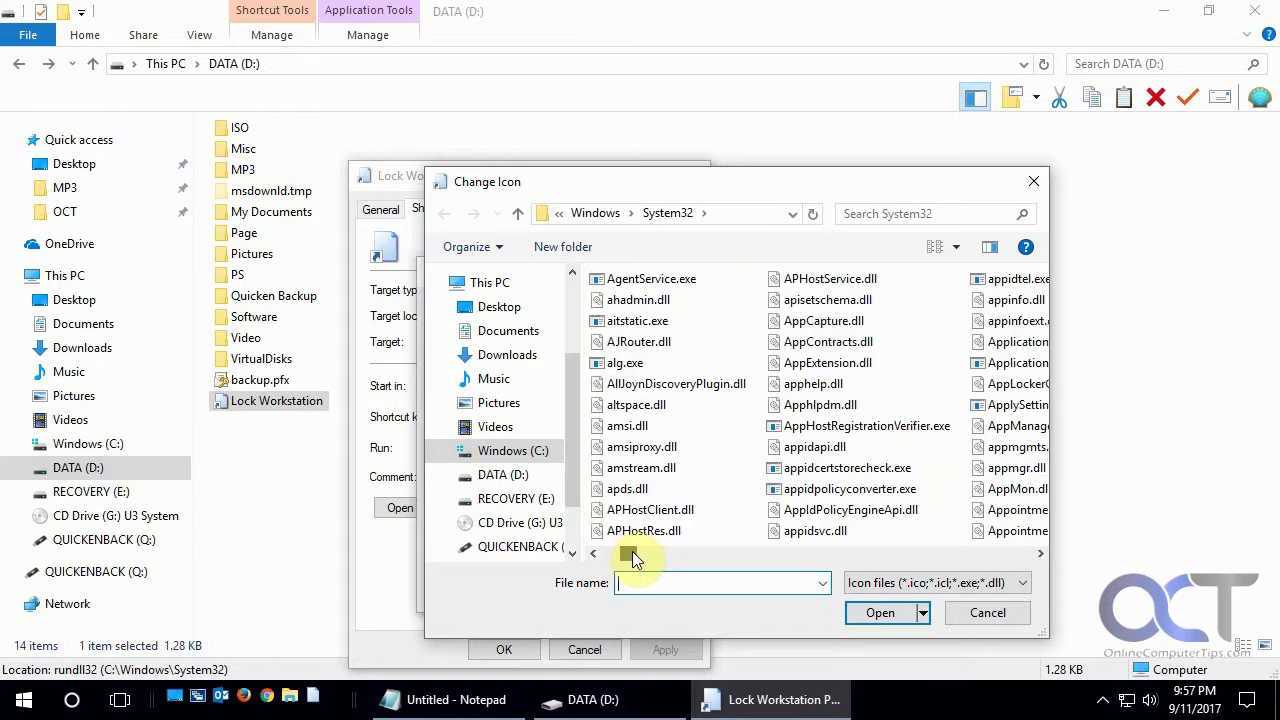
- Scroll the System32 file list toward names beginning with B
scroll(down, 3)
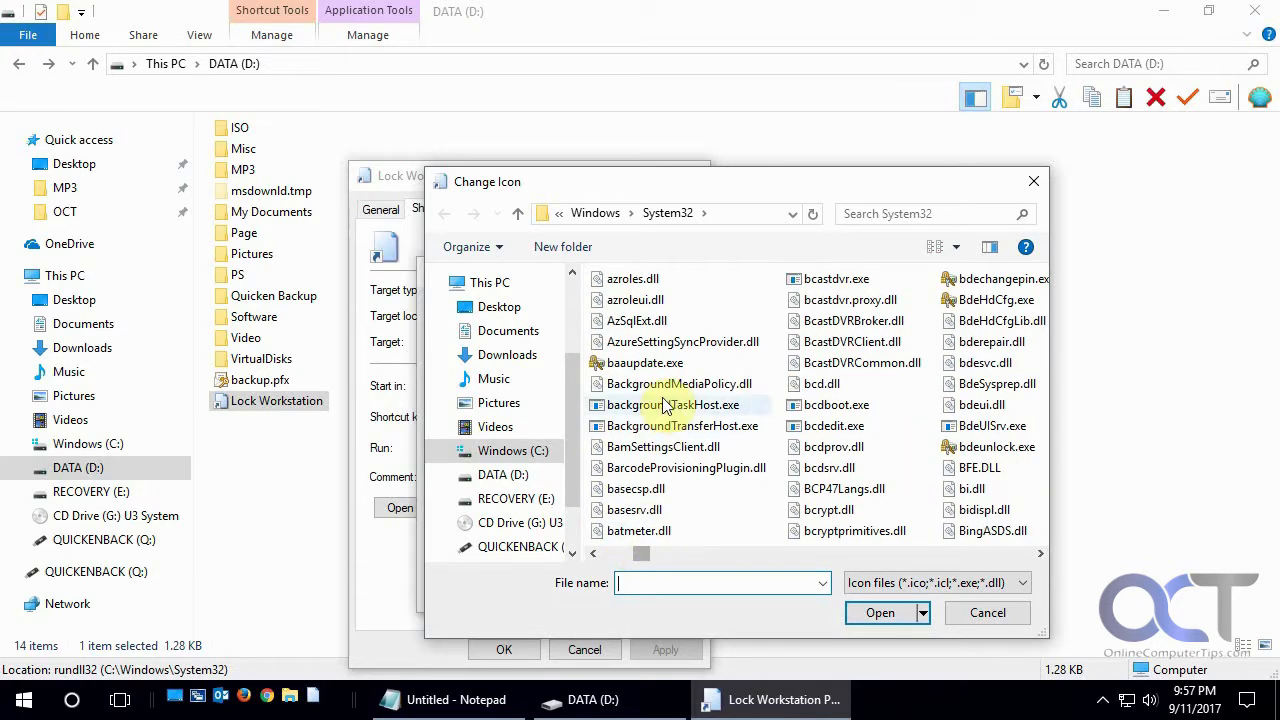
mouse_move(644, 362)
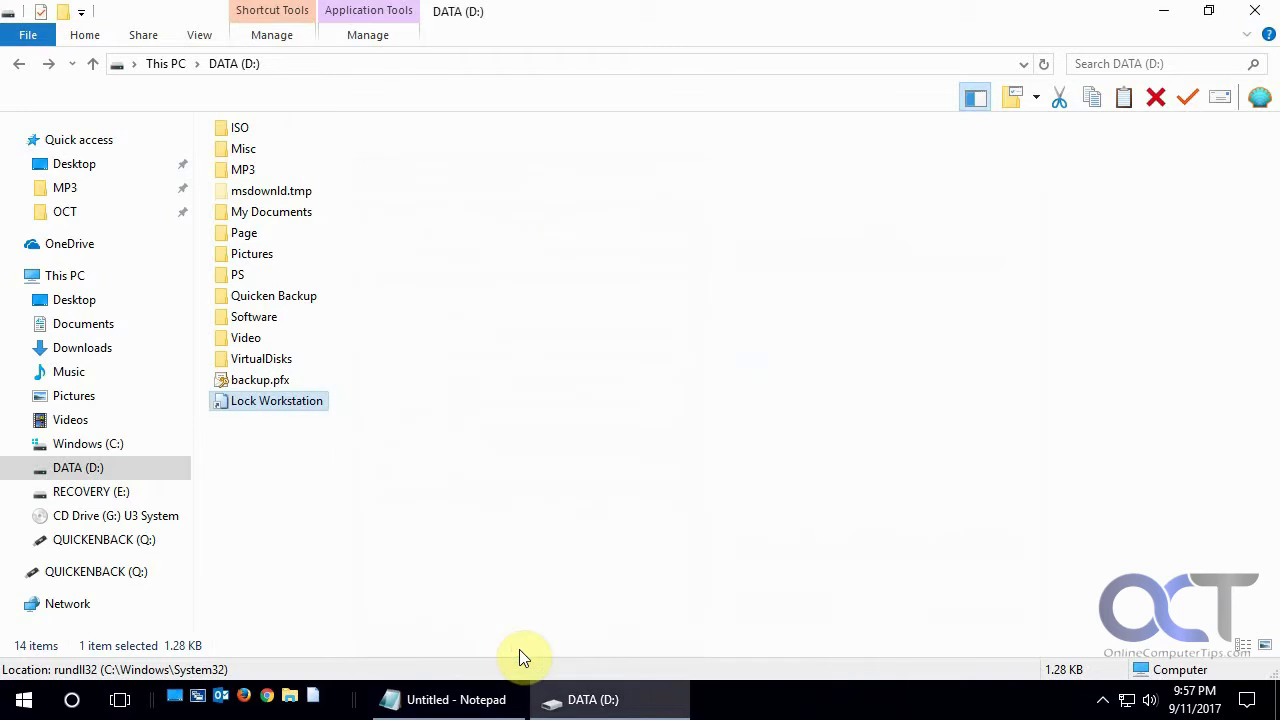
mouse_move(315, 695)
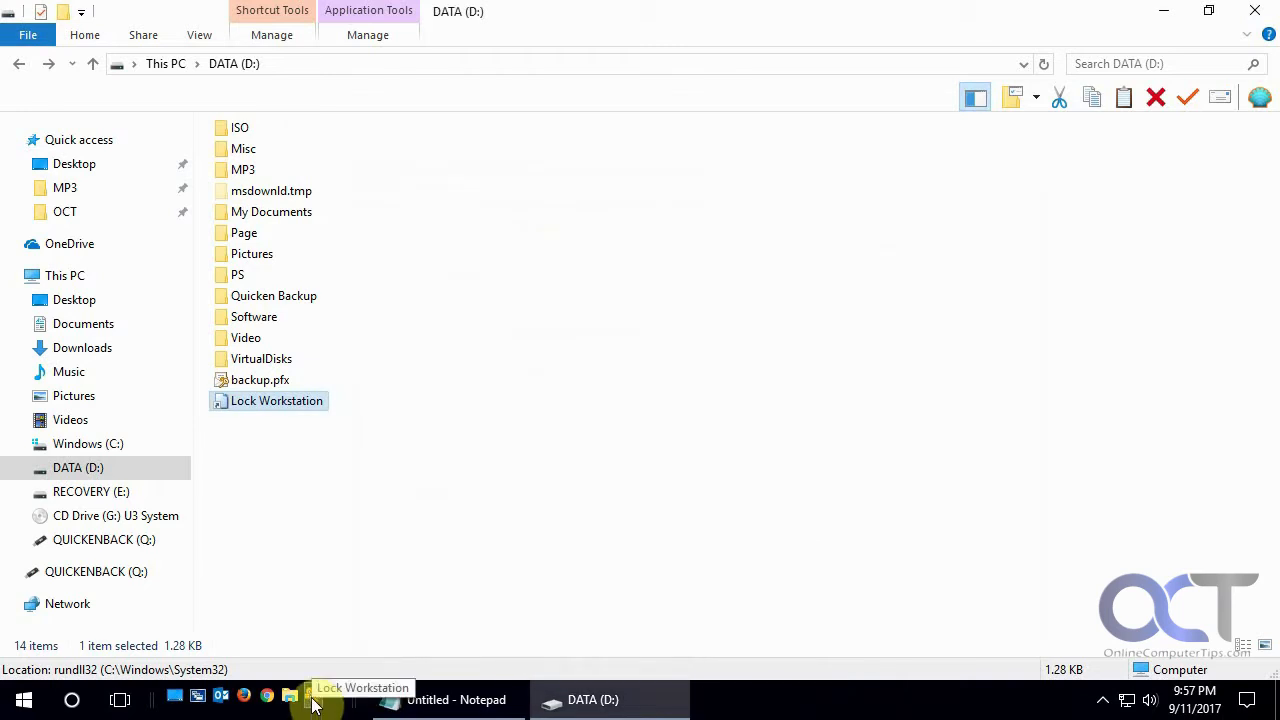
mouse_move(757, 415)
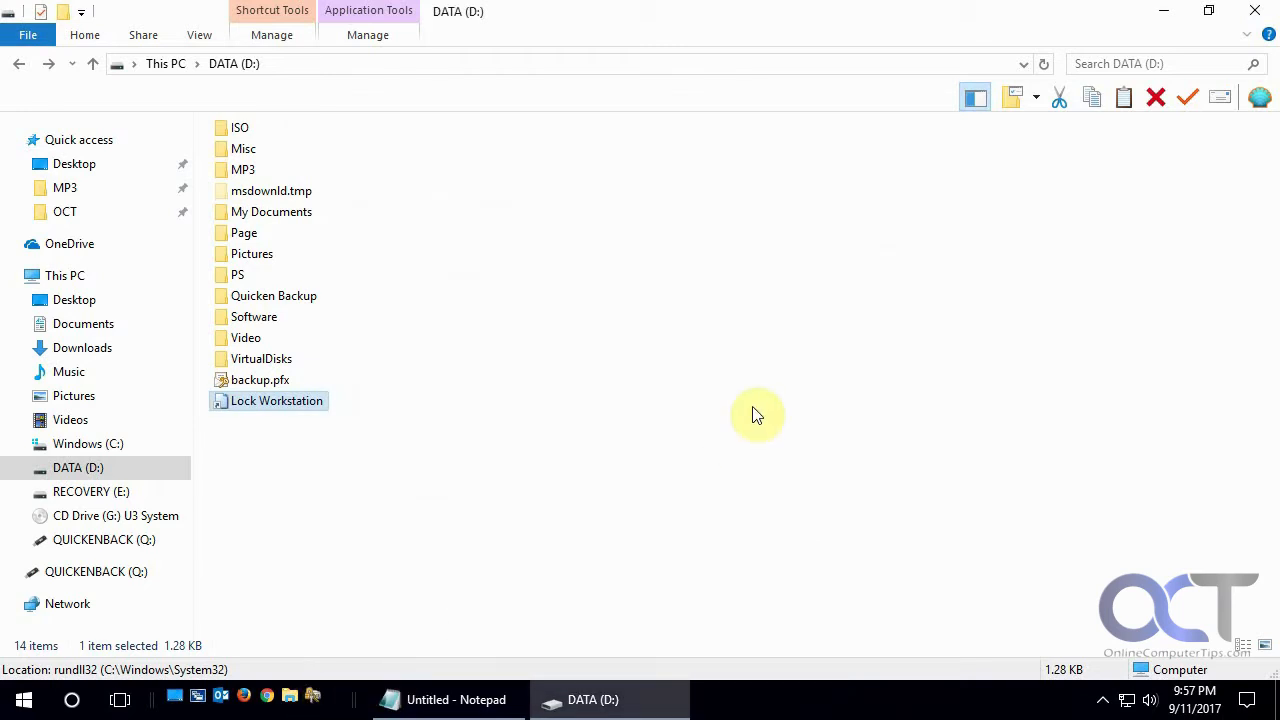
mouse_move(413, 568)
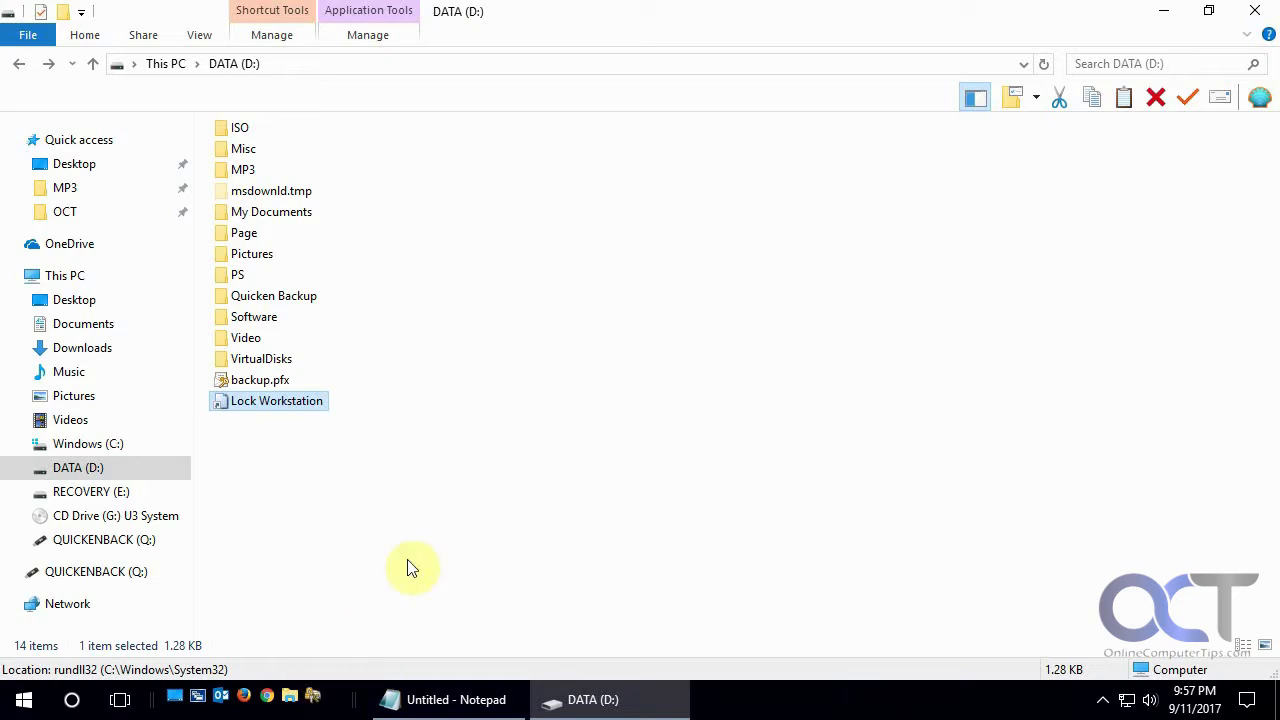
mouse_move(422, 555)
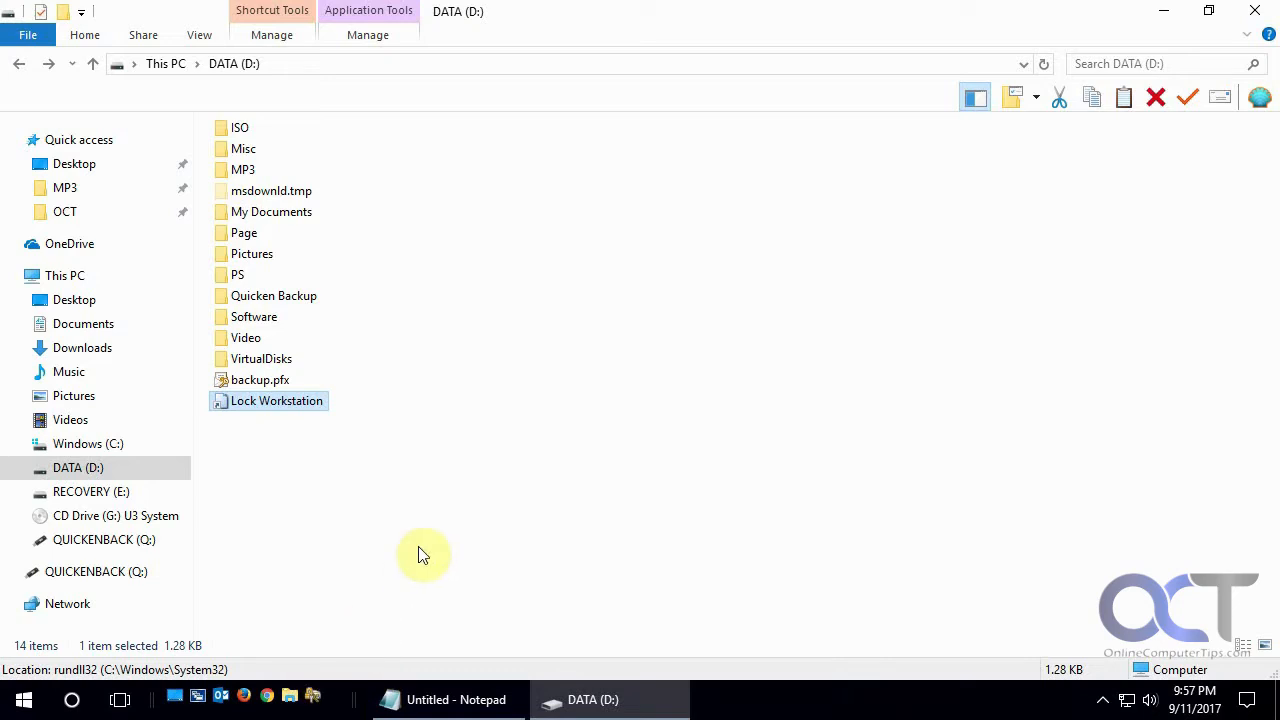